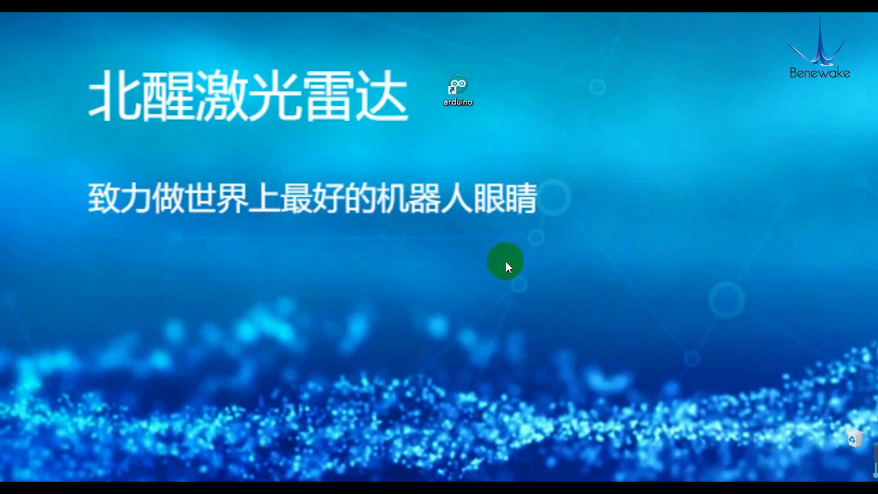
mouse_move(503, 264)
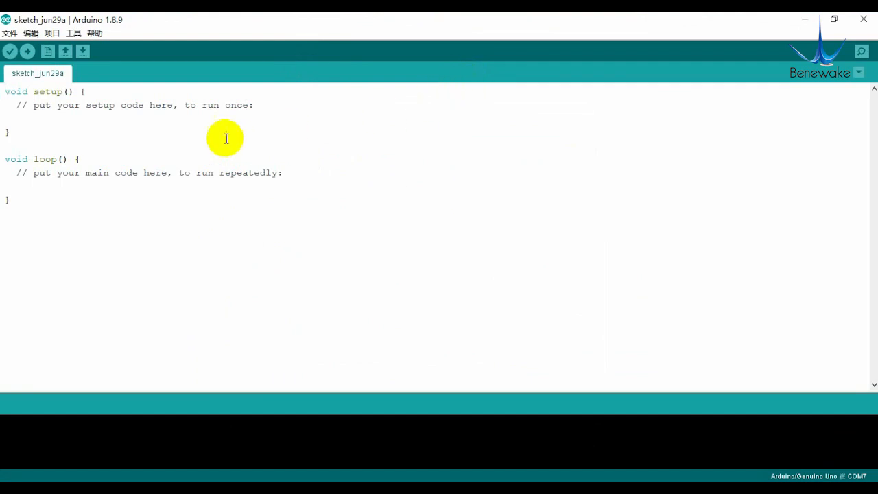
Step: Select COM13 as the port for the Arduino/Genuino Uno board
left_click(73, 33)
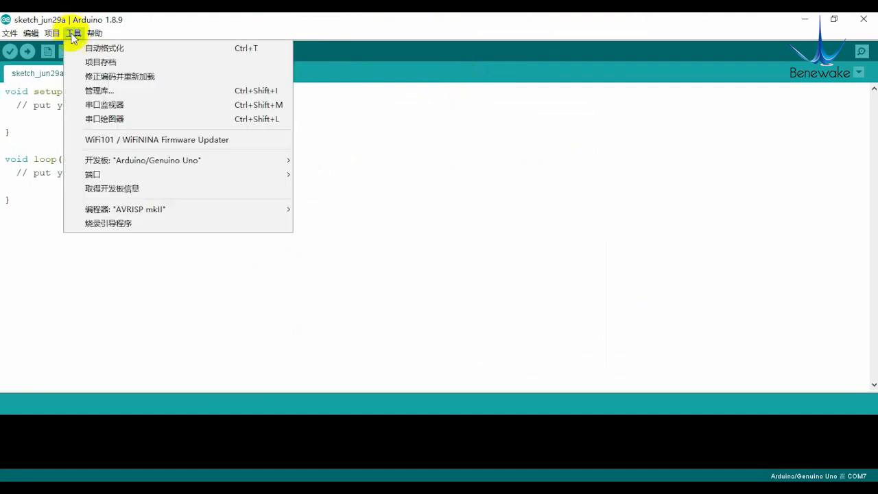
mouse_move(143, 159)
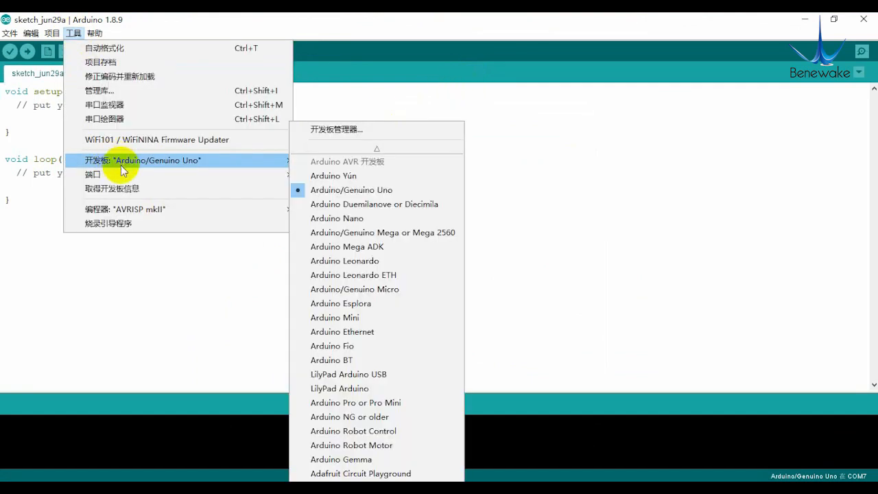
mouse_move(94, 173)
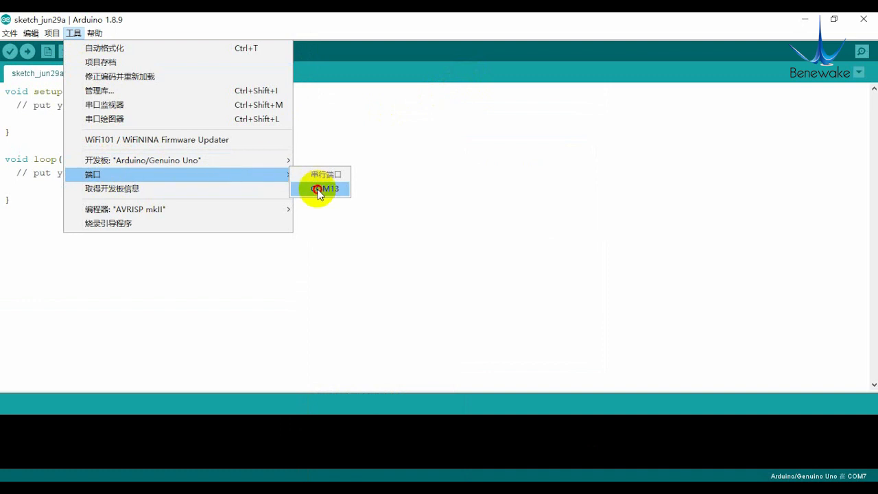
left_click(327, 189)
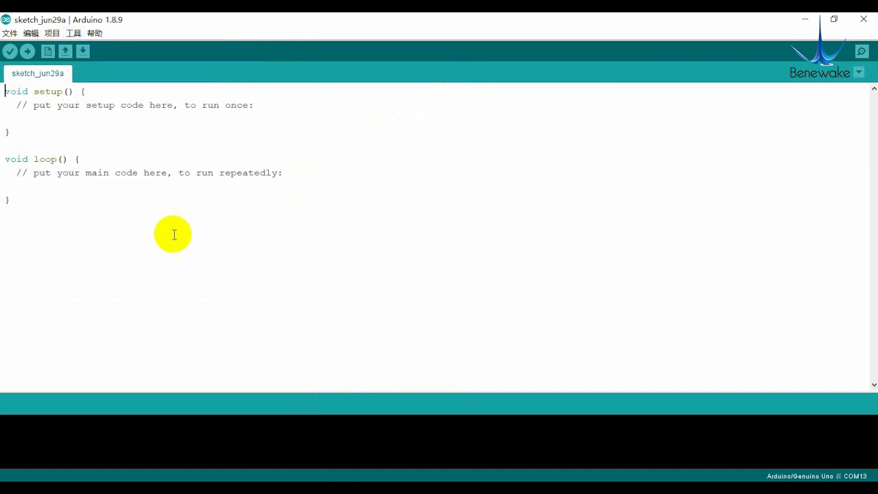
Step: Replace the blank template with the SoftwareSerial TFmini LiDAR code printing distance and strength
key("ctrl+a")
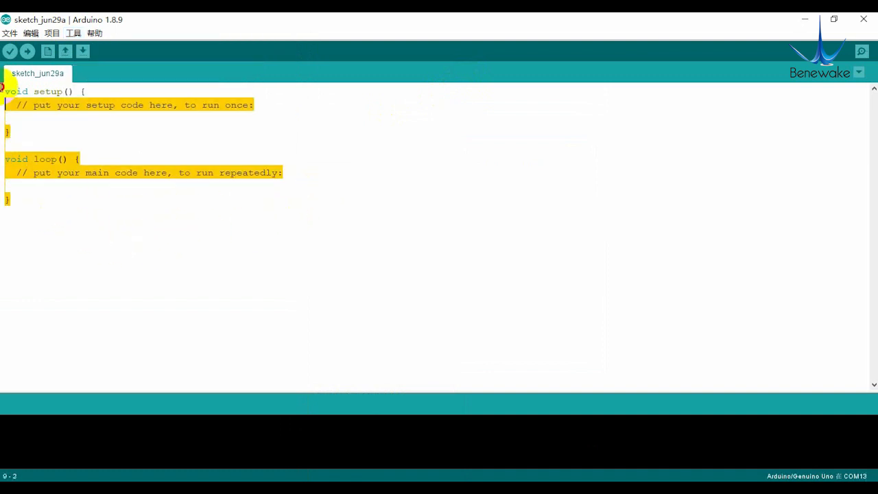
key("Delete")
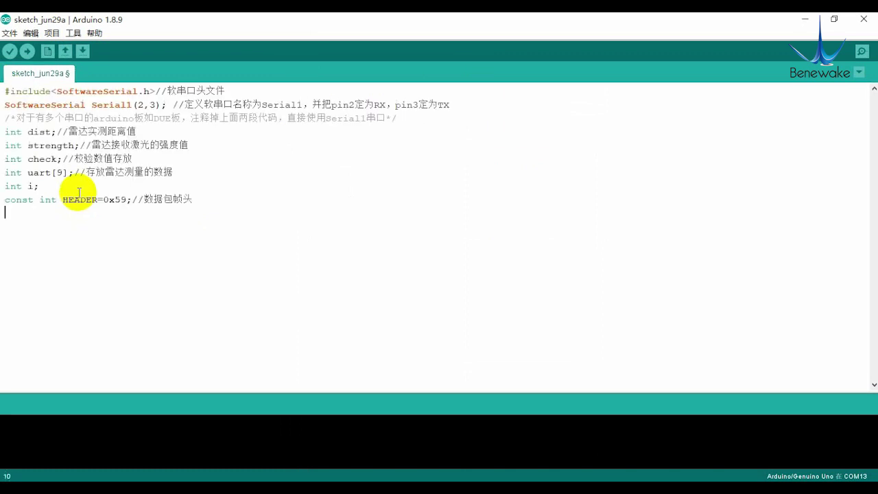
type("void setup()")
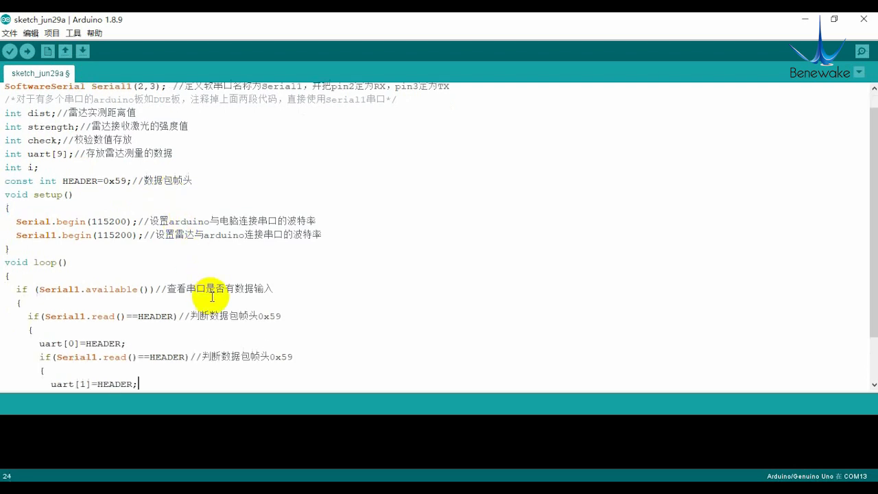
scroll("down", 3)
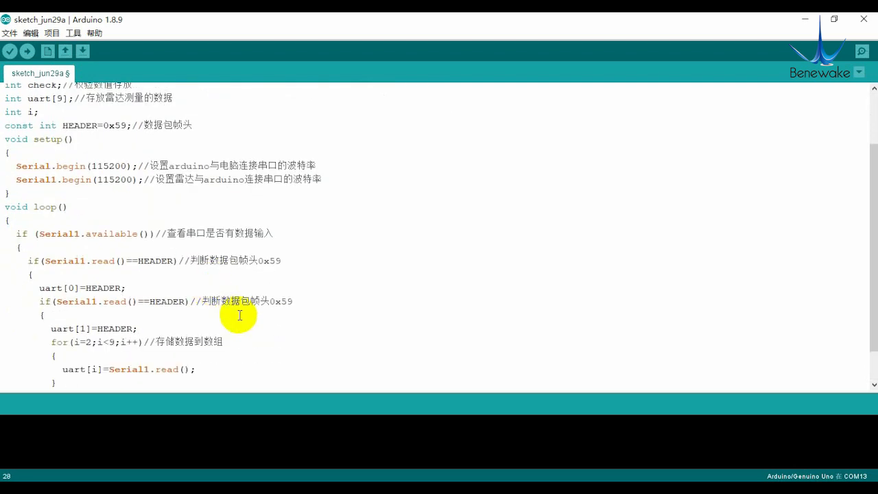
scroll("down", 3)
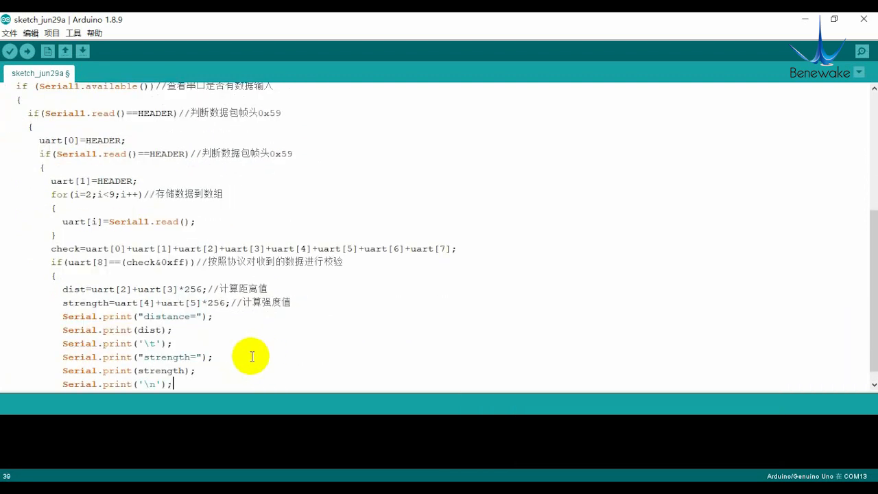
scroll("down", 3)
type("delay(300);")
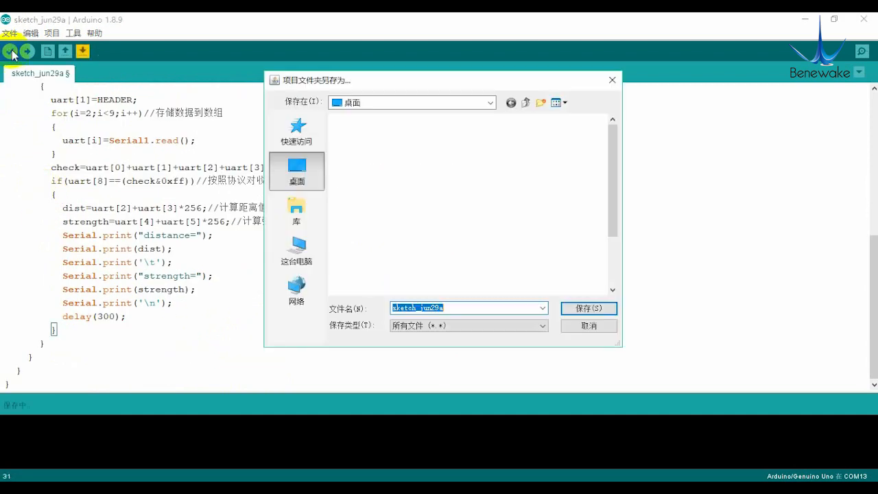
Step: Save the sketch to the desktop, compile it (3946 bytes), and open the COM13 serial monitor at 115200 baud
left_click(589, 308)
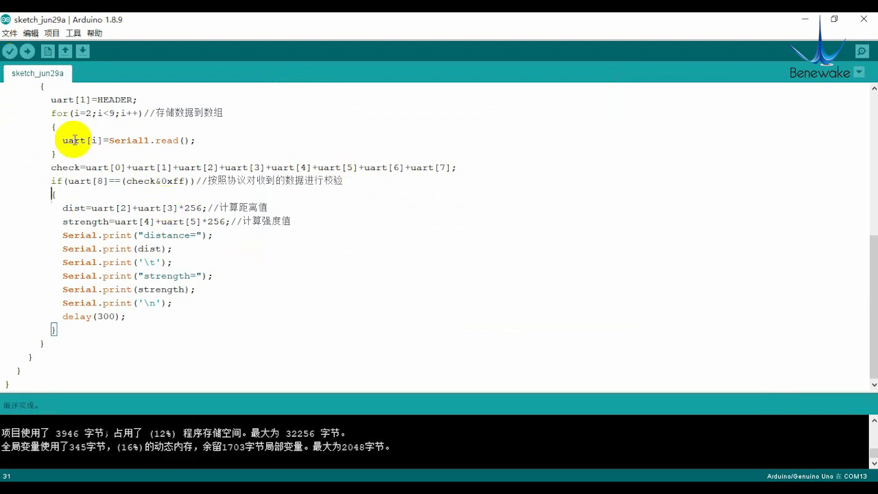
left_click(27, 52)
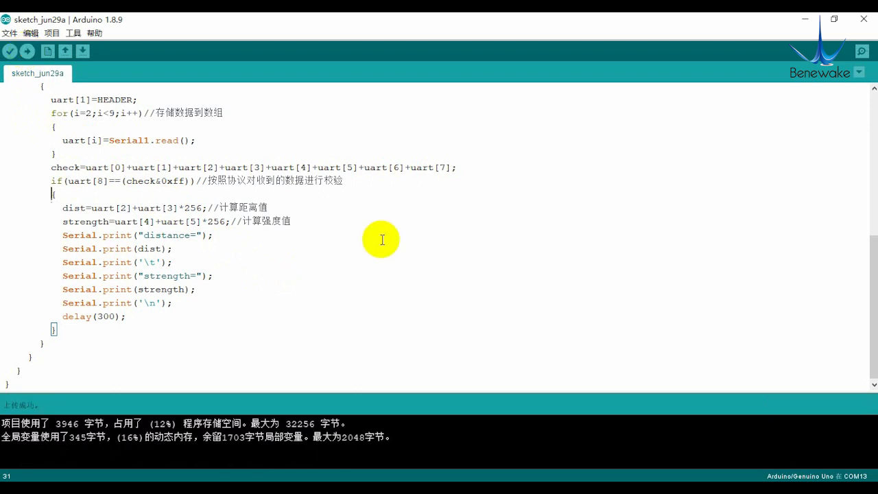
left_click(862, 52)
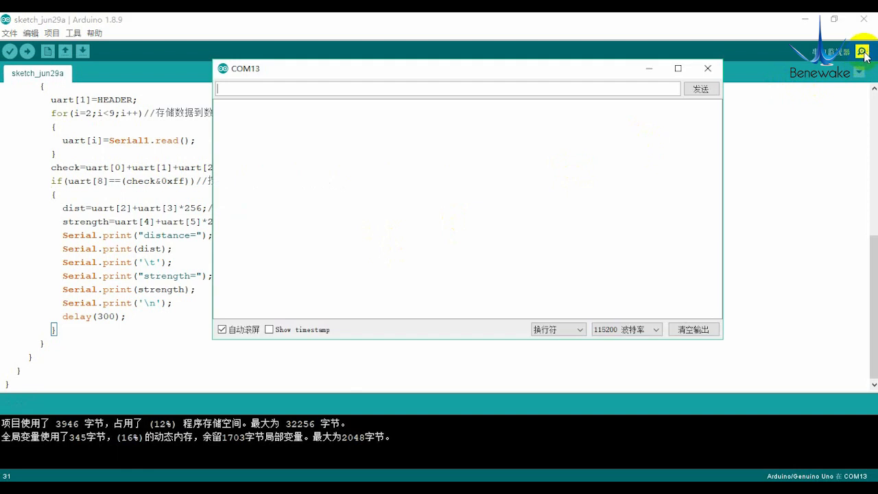